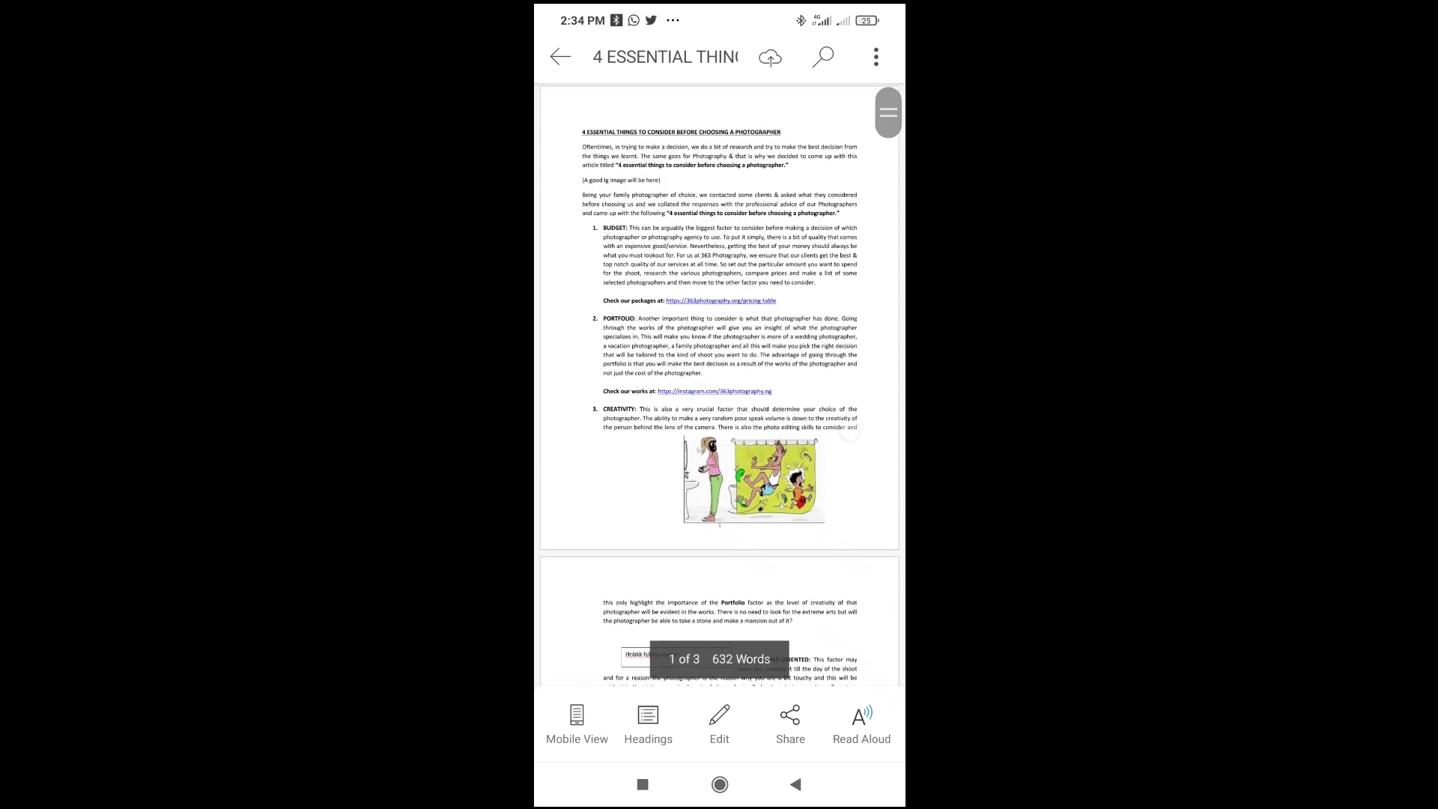
Step: Switch the photography article into editing, toggling Mobile View on and back to the page layout
scroll(up, 3)
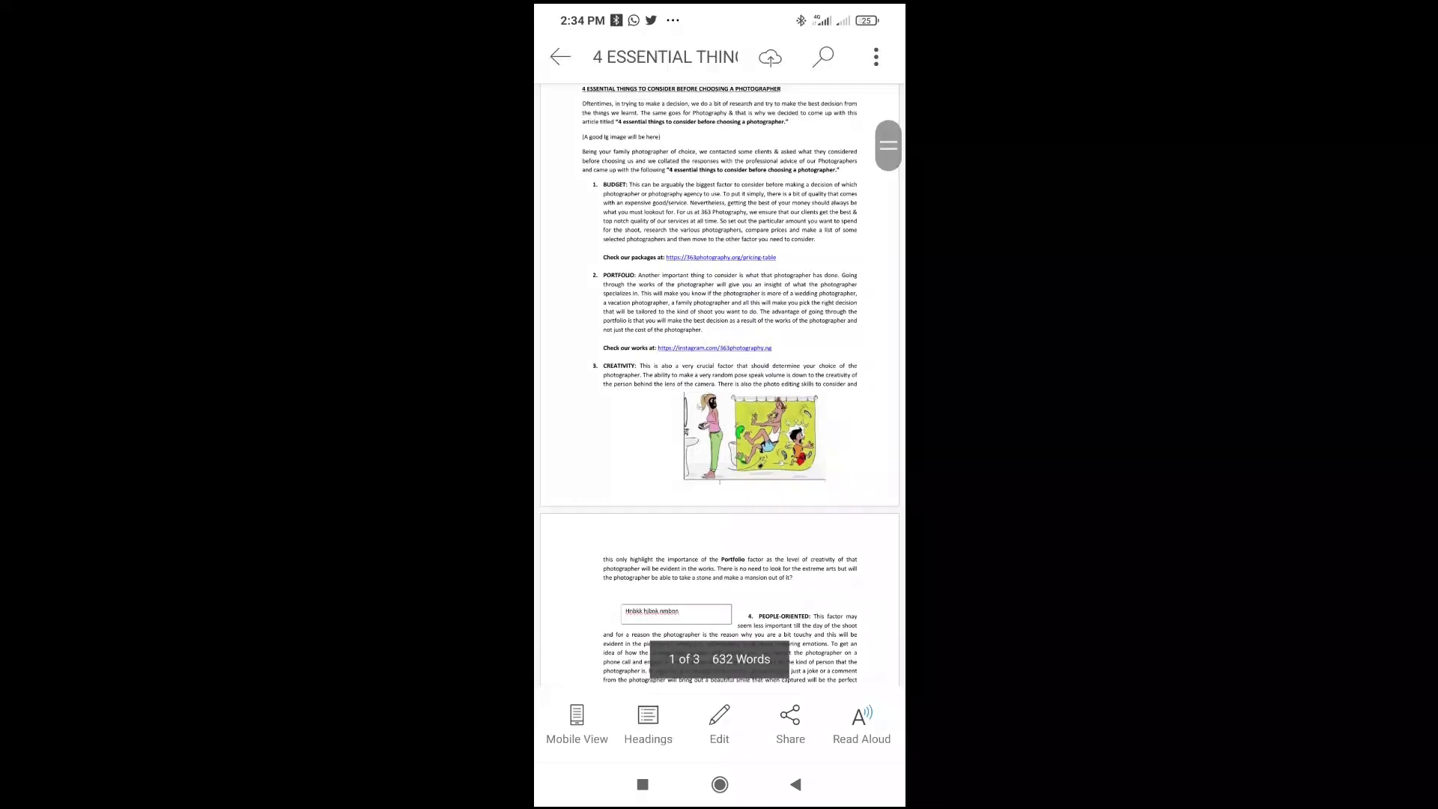
scroll(up, 3)
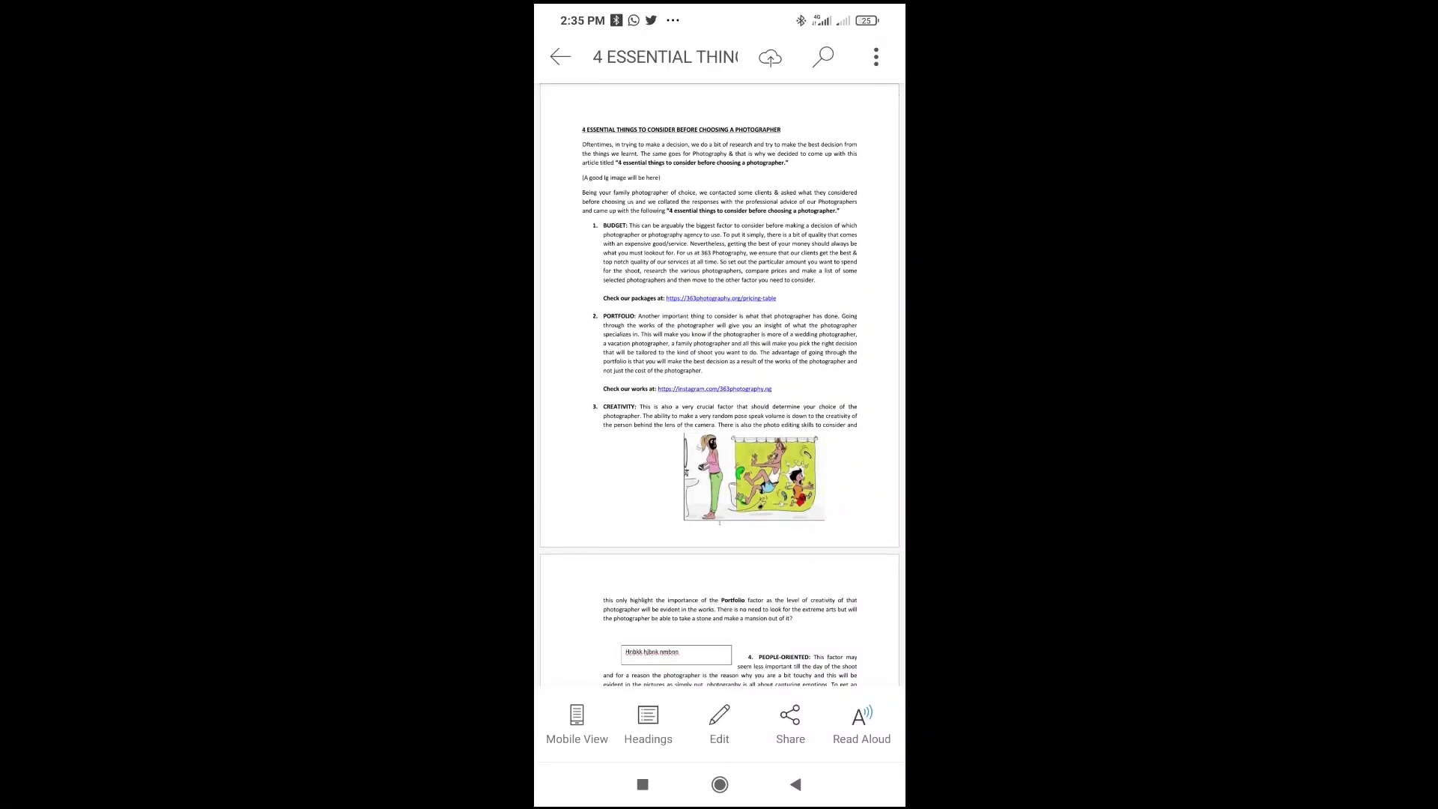
click(719, 722)
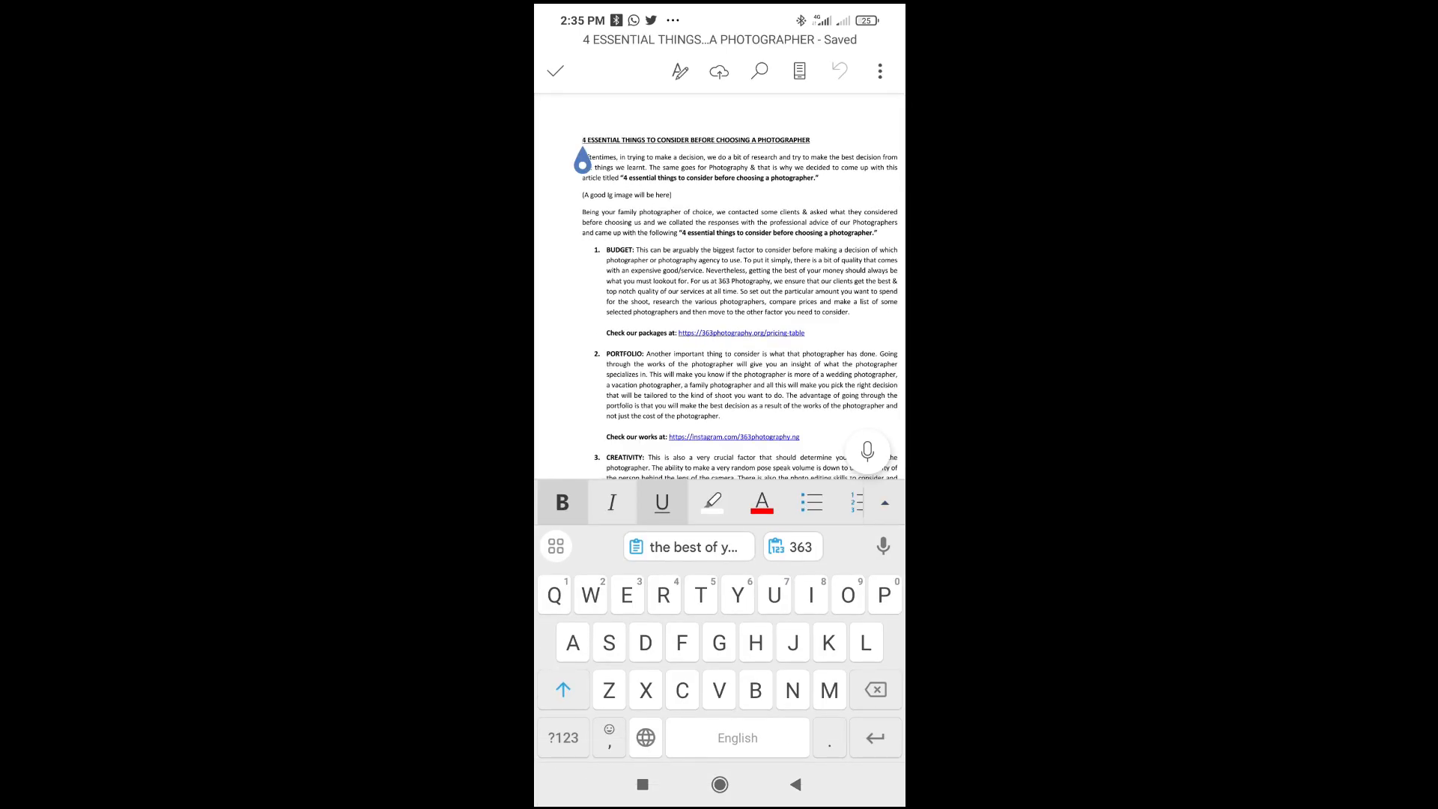
click(798, 71)
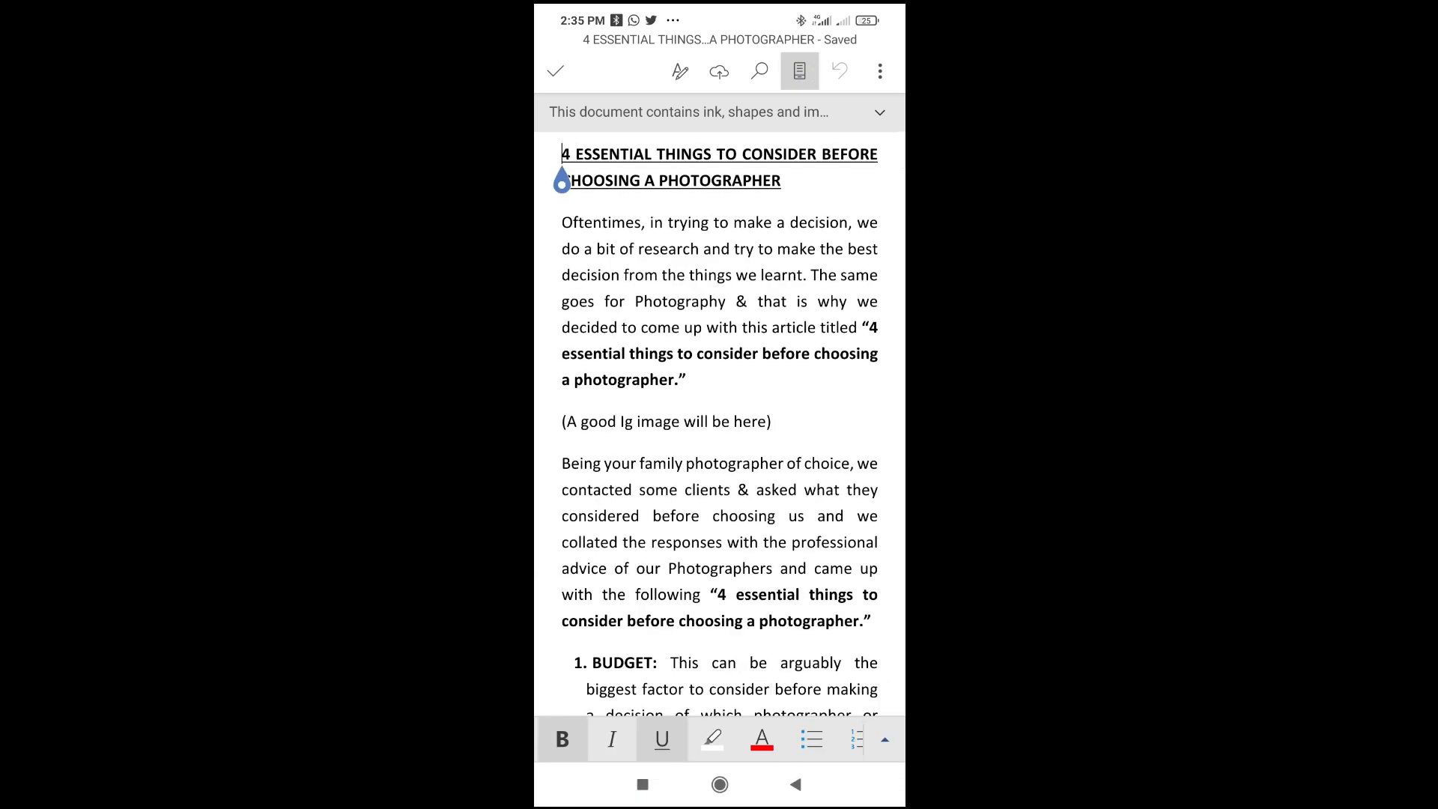
click(799, 71)
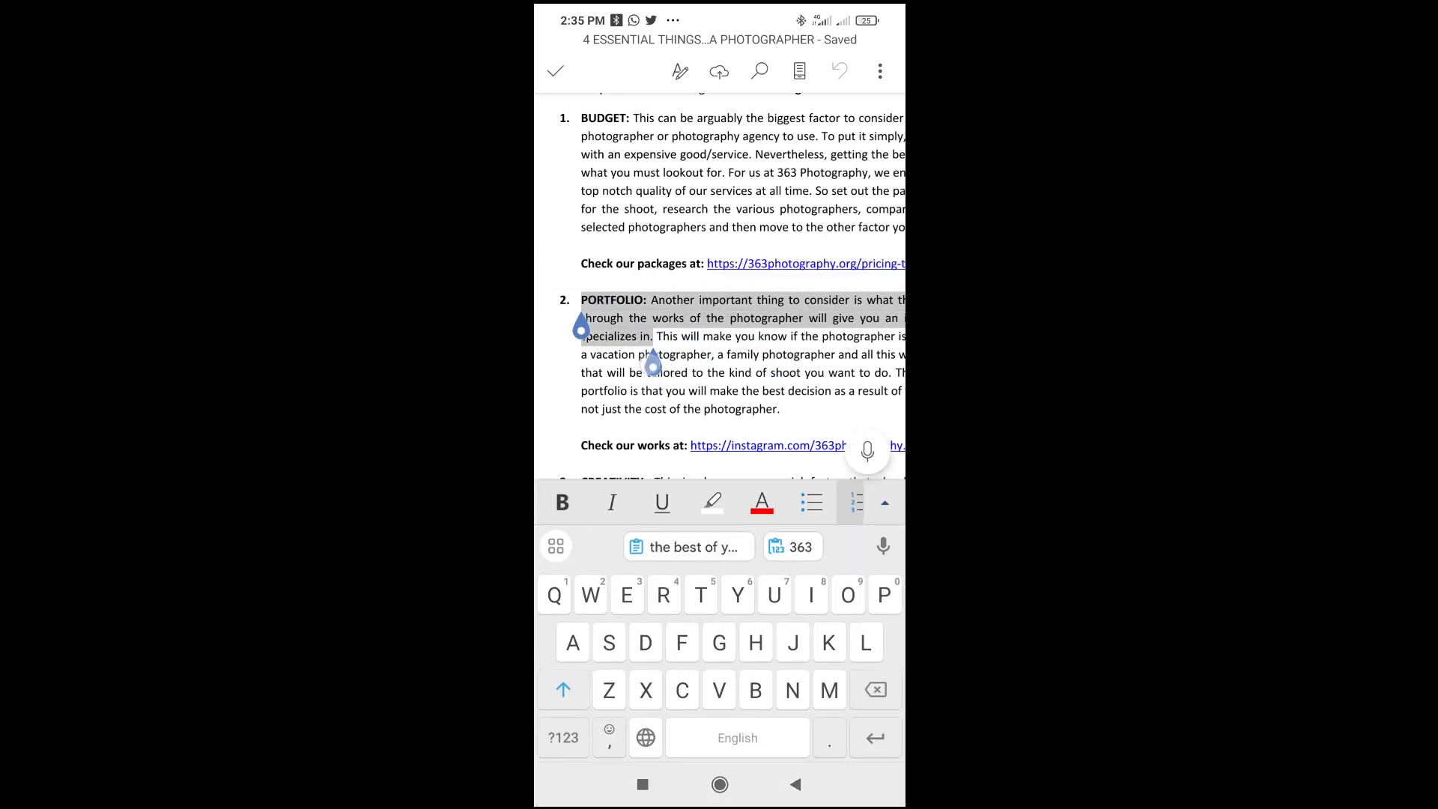
Step: Copy the selected opening lines of the PORTFOLIO paragraph
click(652, 363)
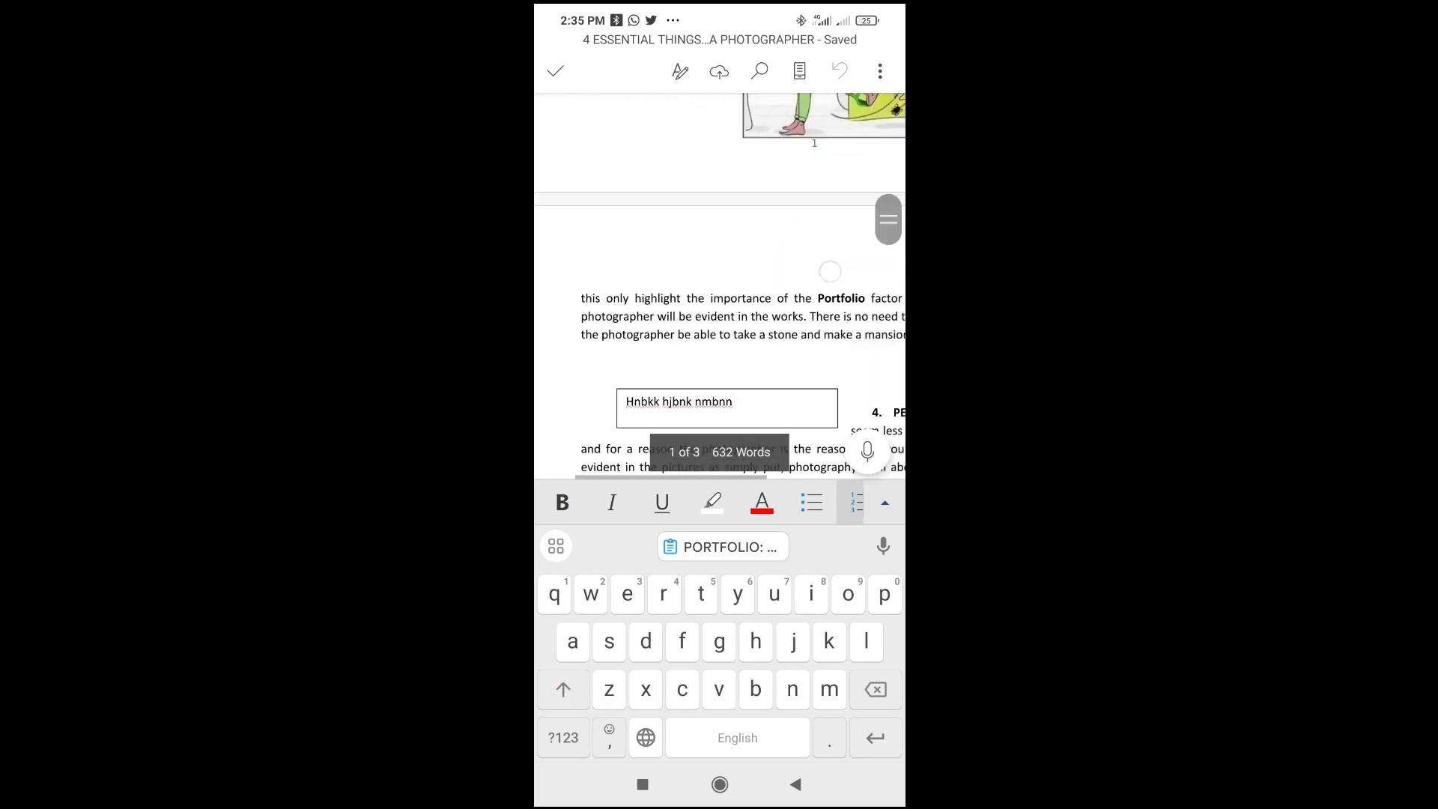
Step: Paste the copied PORTFOLIO text as a new paragraph after the line ending "one!"
scroll(up, 3)
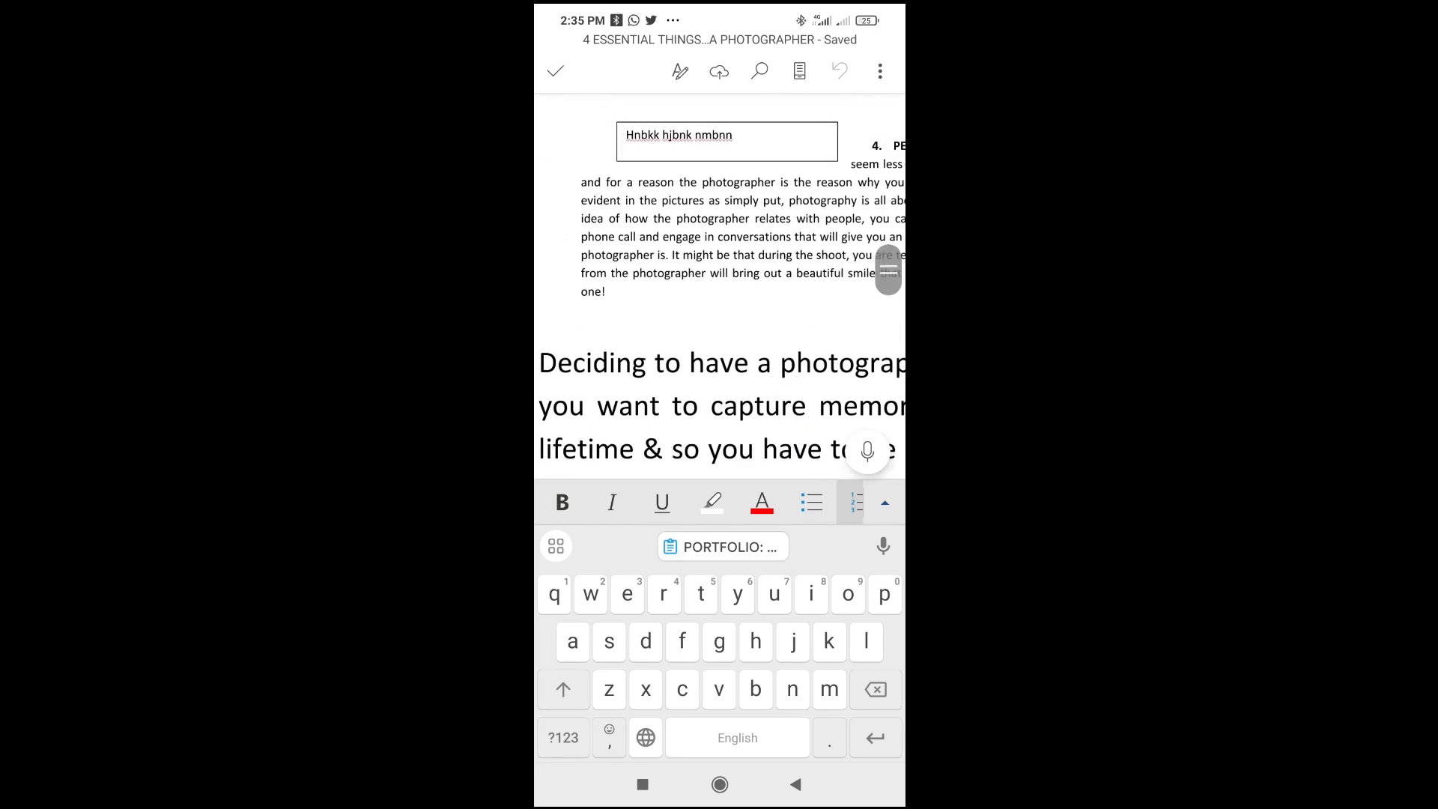
click(564, 689)
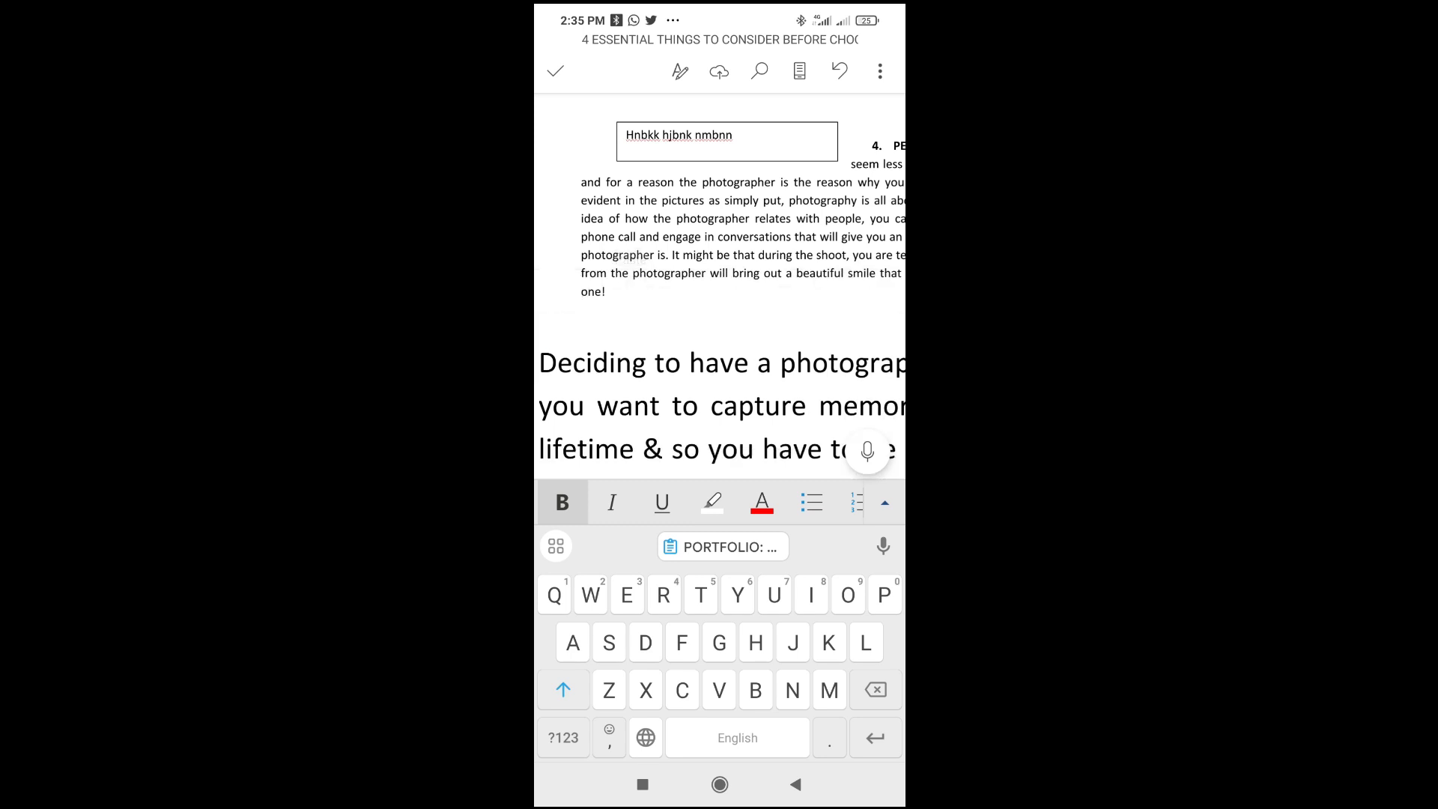
click(722, 546)
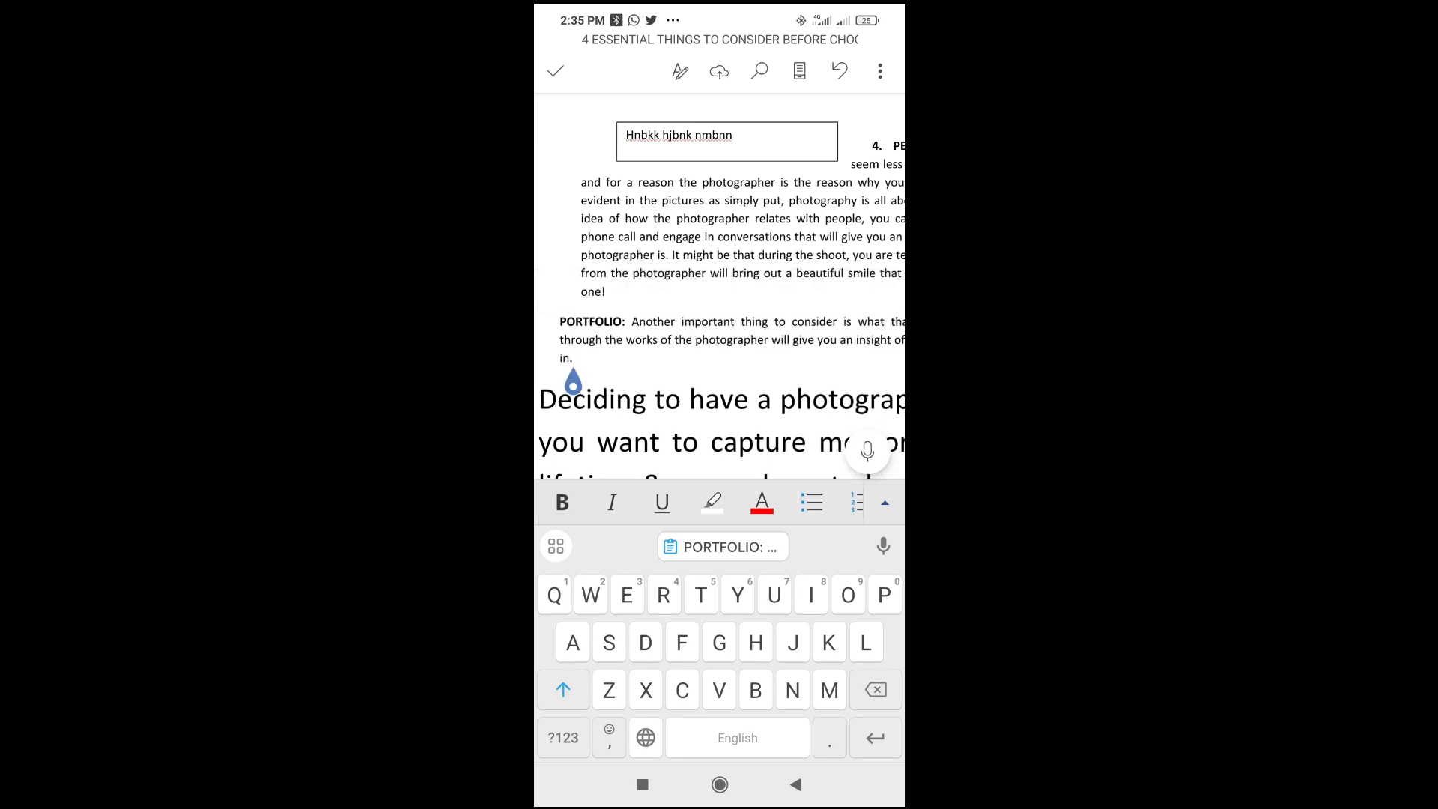
click(572, 358)
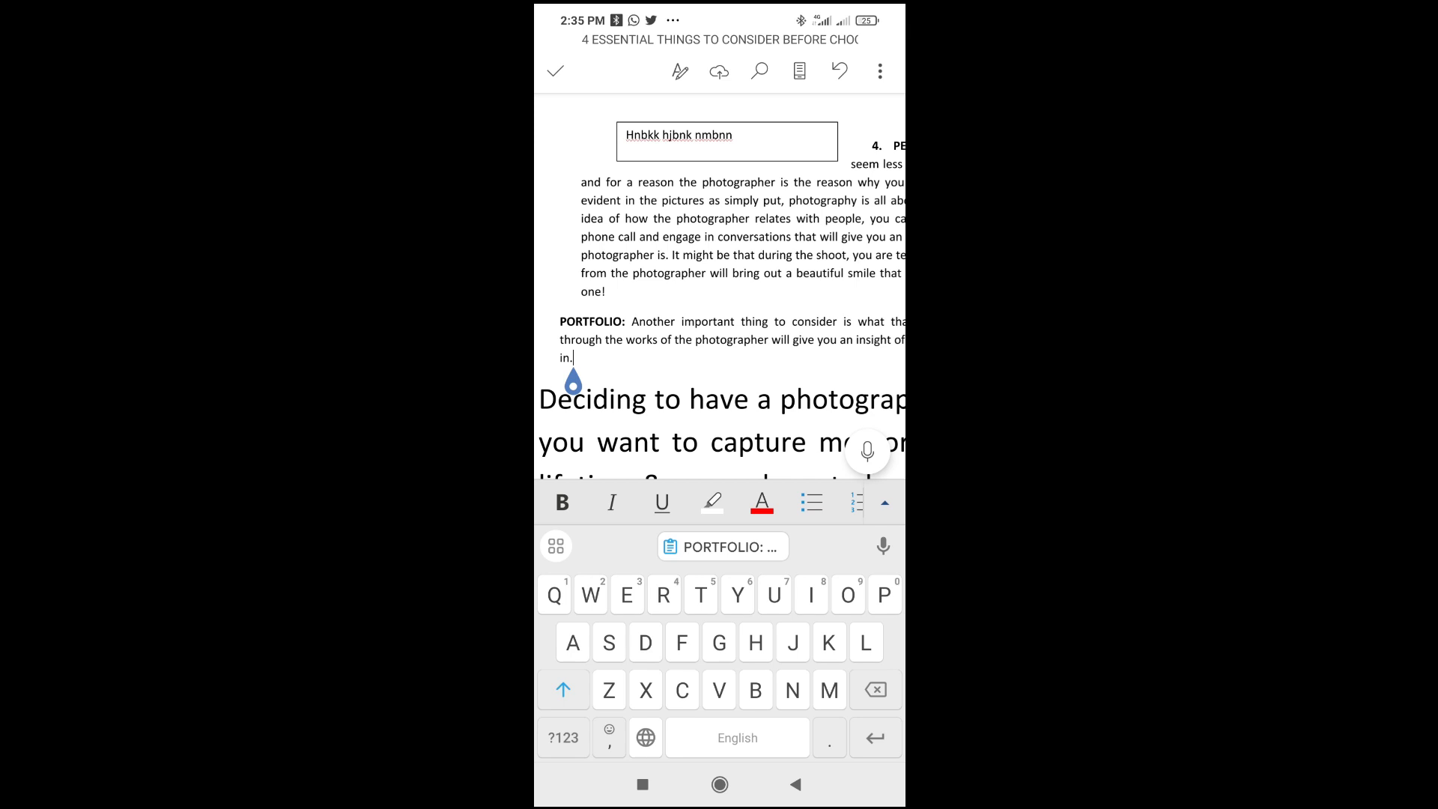